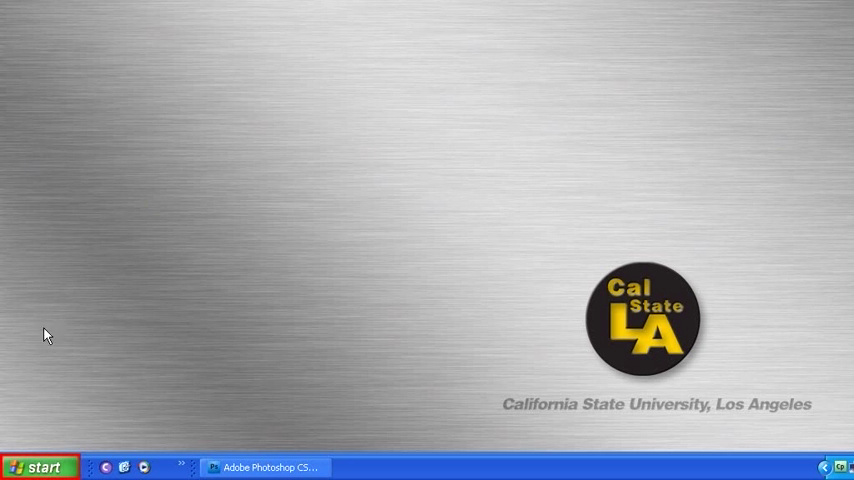
# - Launch Adobe Bridge from the Windows XP Start menu via the Photoshop taskbar button
pyautogui.click(40, 462)
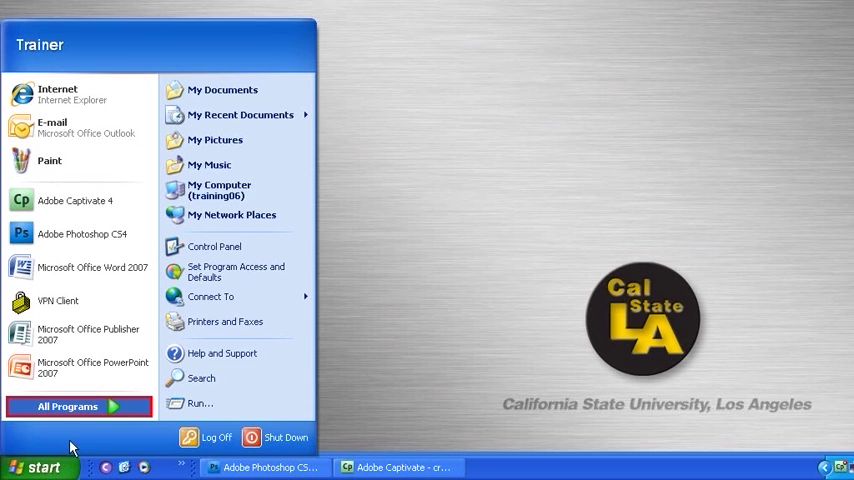
pyautogui.click(72, 404)
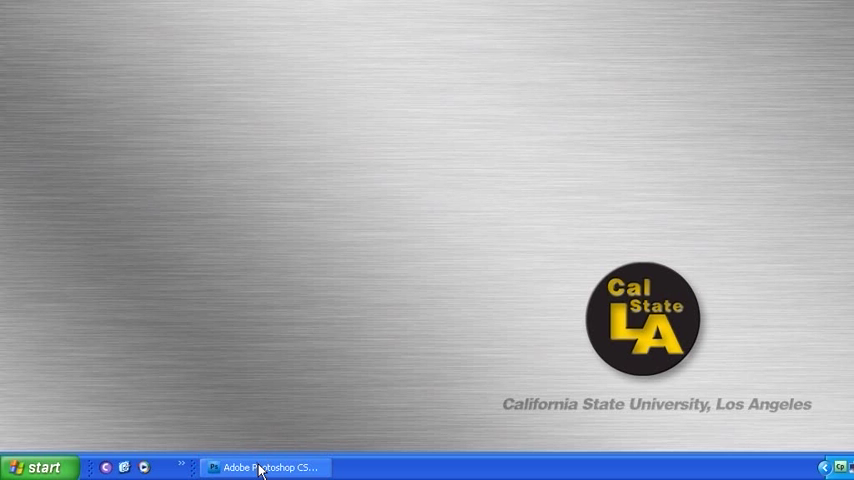
pyautogui.click(270, 464)
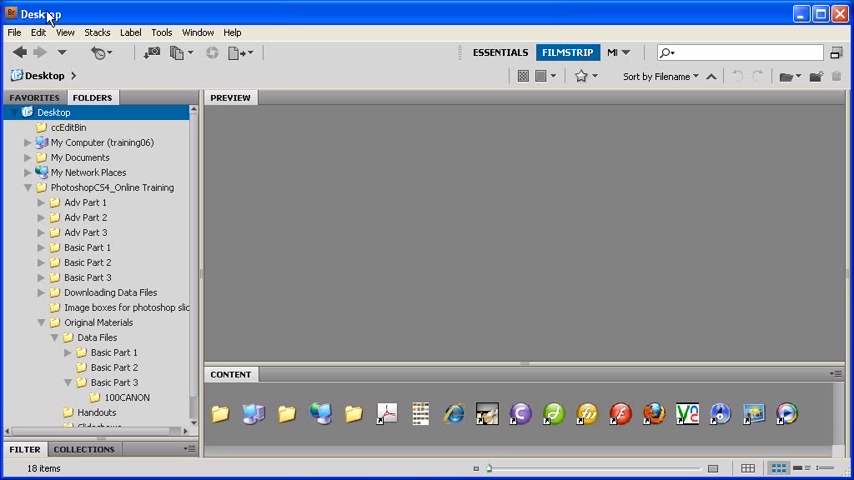
# - Browse to the 100CANON folder and select all 18 photos with Edit > Select All
pyautogui.click(98, 96)
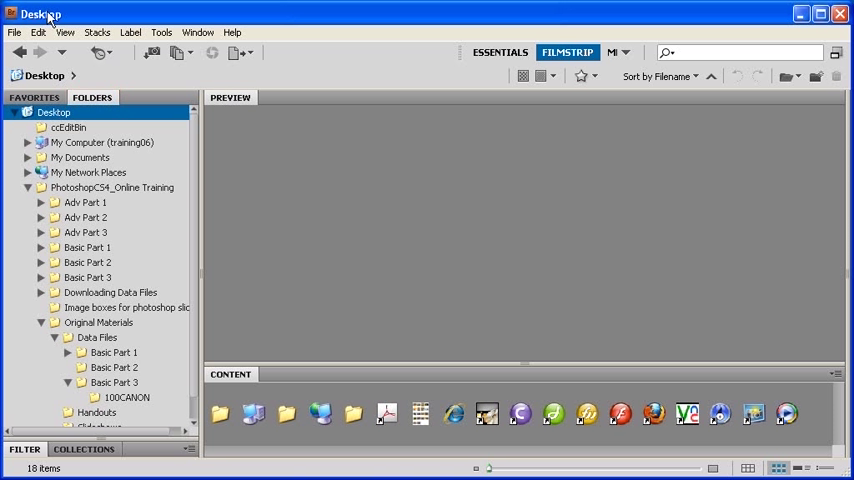
pyautogui.click(96, 336)
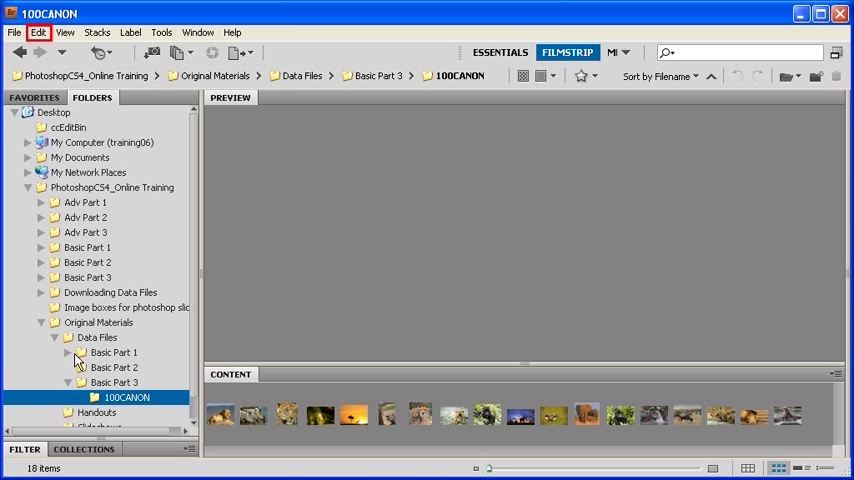
pyautogui.click(40, 32)
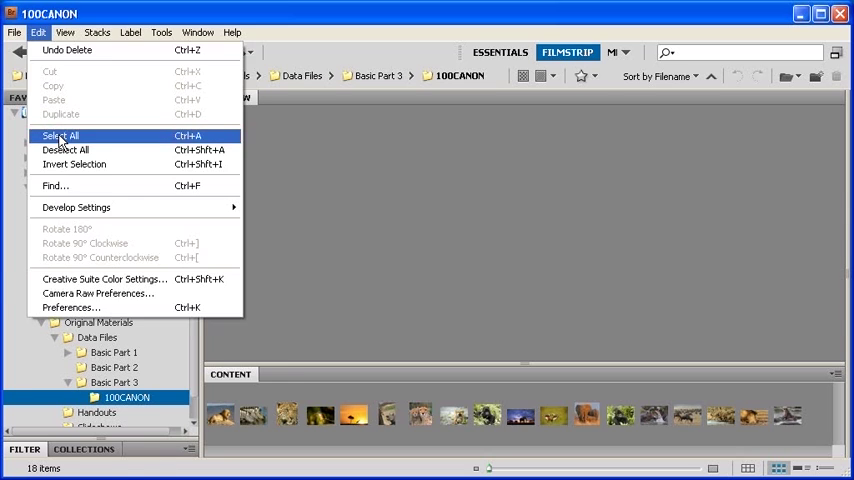
pyautogui.click(58, 136)
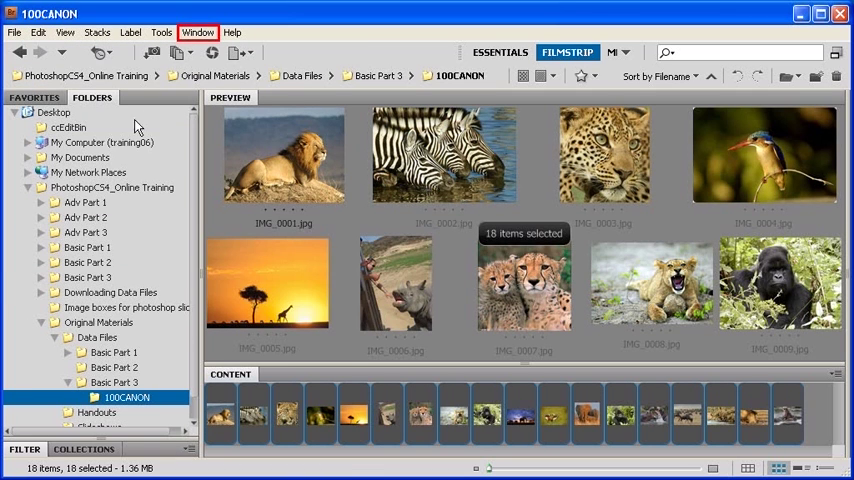
# - Switch Bridge to the Output workspace for the 18 selected photos
pyautogui.click(212, 32)
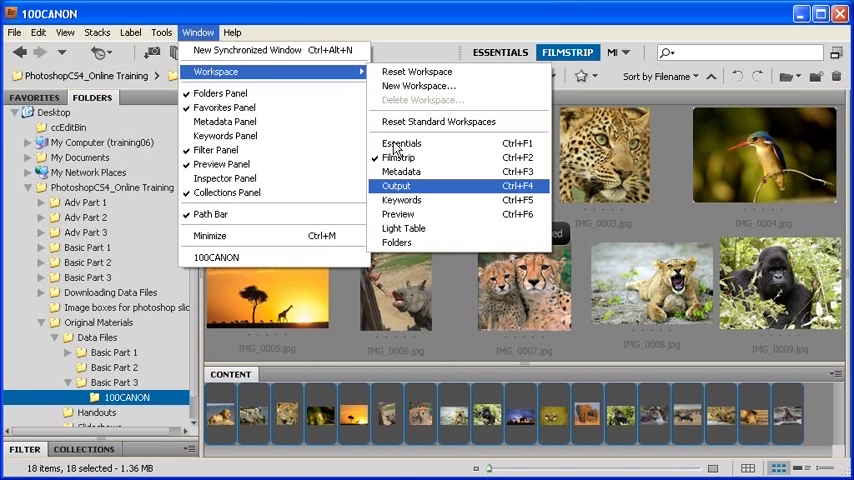
pyautogui.click(400, 184)
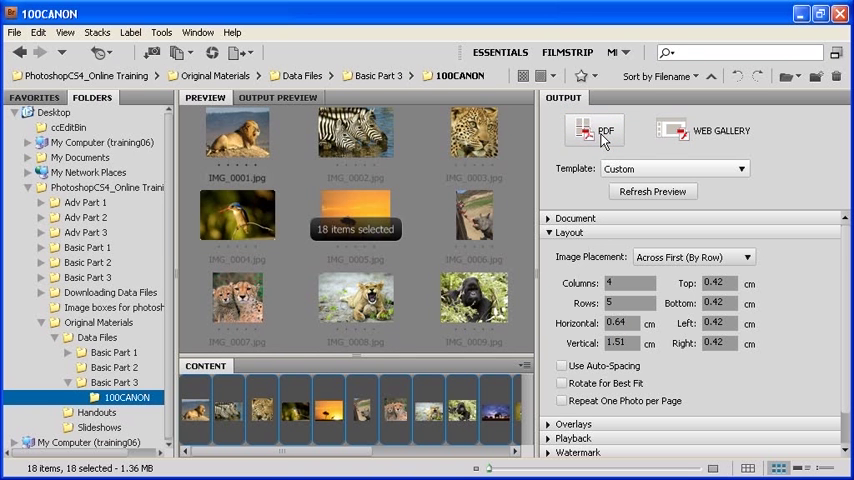
# - Choose PDF output with the 4*5 Contact Sheet template and refresh the preview
pyautogui.click(672, 168)
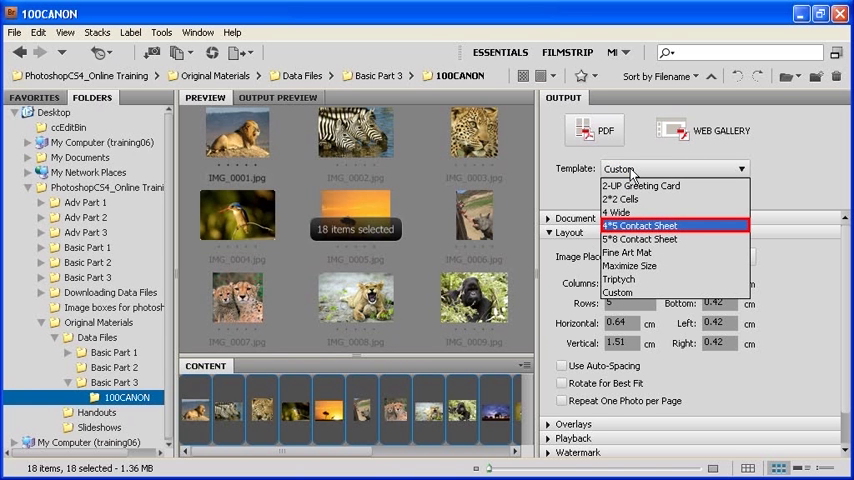
pyautogui.moveTo(652, 212)
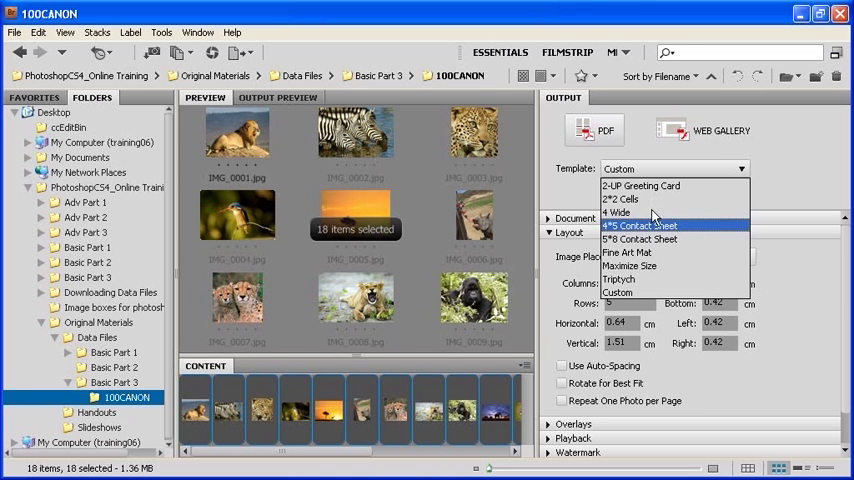
pyautogui.click(640, 224)
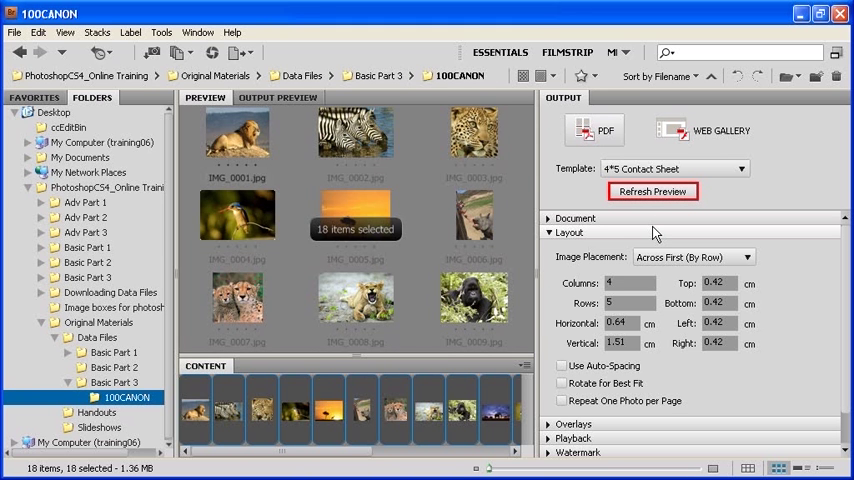
pyautogui.click(652, 192)
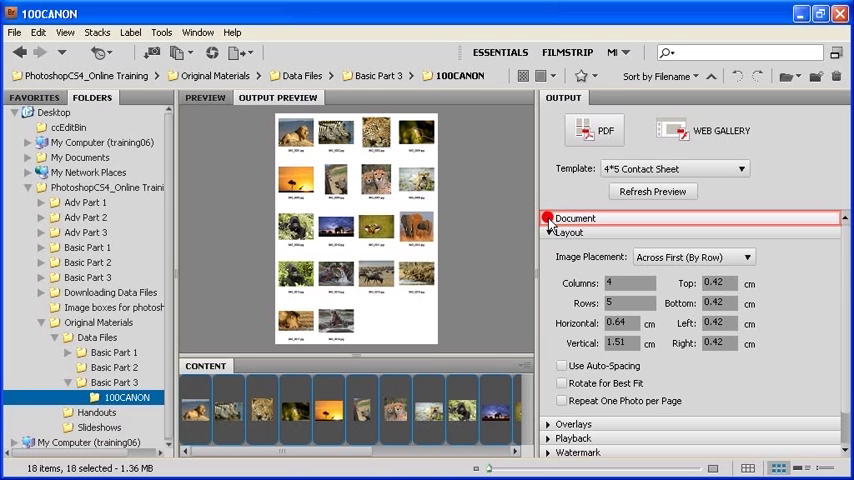
# - Set the Document page background colour to black and refresh the contact sheet preview
pyautogui.click(576, 218)
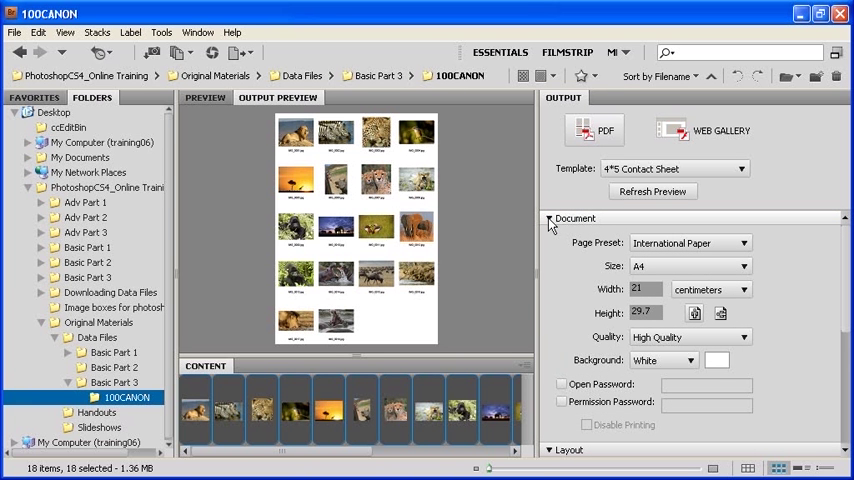
pyautogui.click(716, 360)
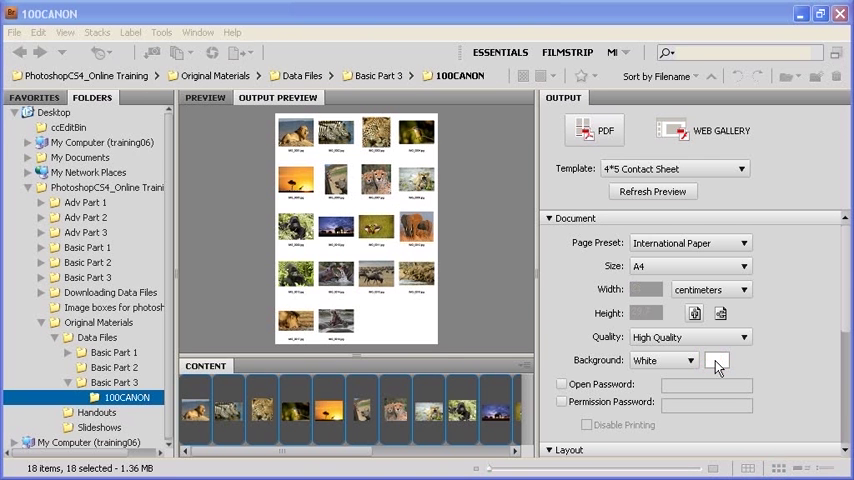
pyautogui.click(716, 360)
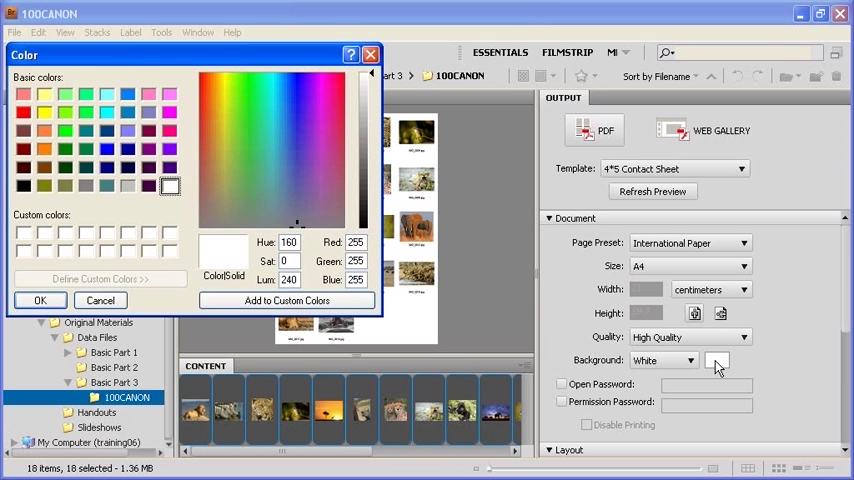
pyautogui.click(24, 186)
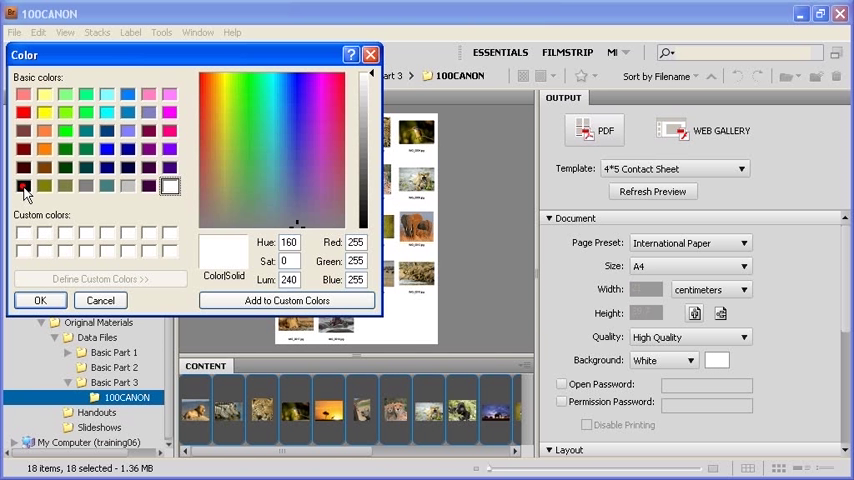
pyautogui.click(24, 184)
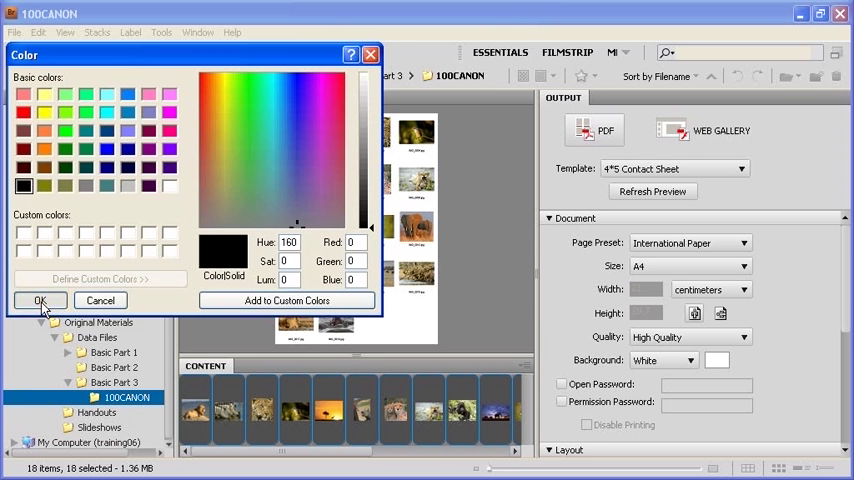
pyautogui.click(38, 300)
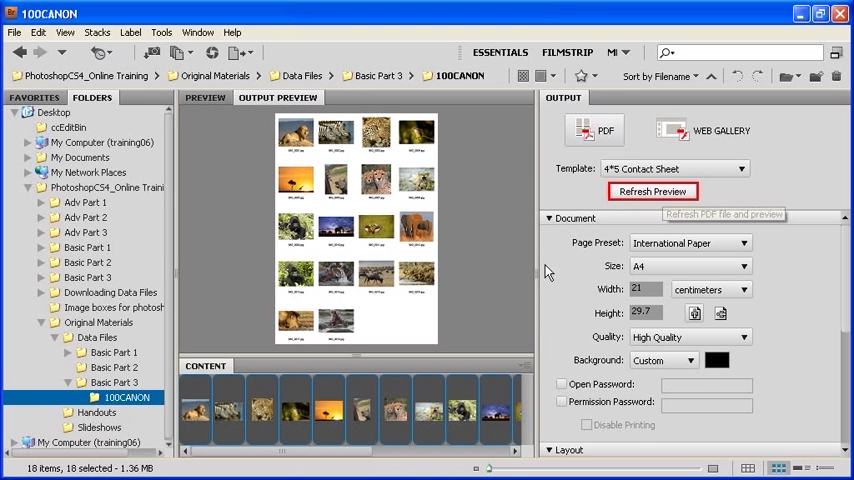
pyautogui.click(652, 192)
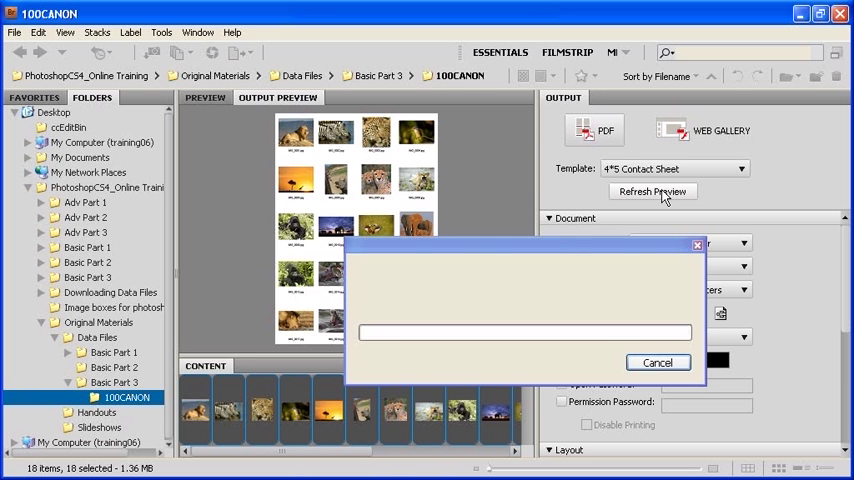
pyautogui.click(652, 192)
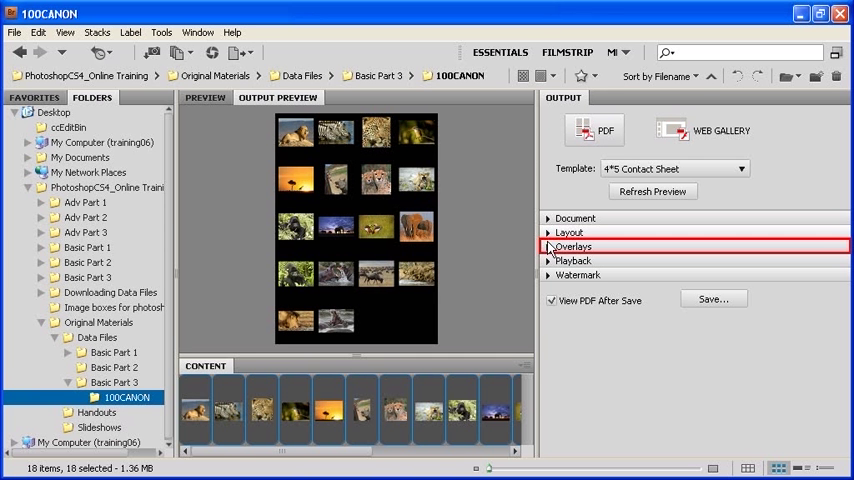
# - Set the Overlays filename text colour to white and refresh the preview
pyautogui.click(572, 246)
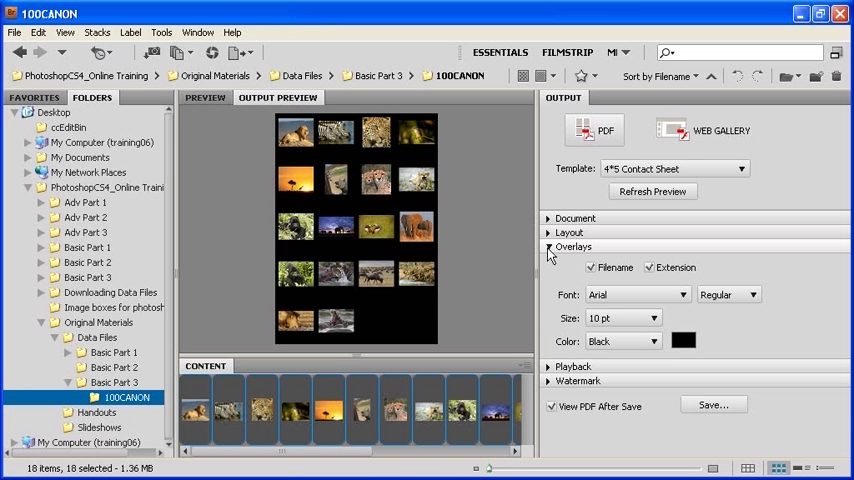
pyautogui.click(684, 340)
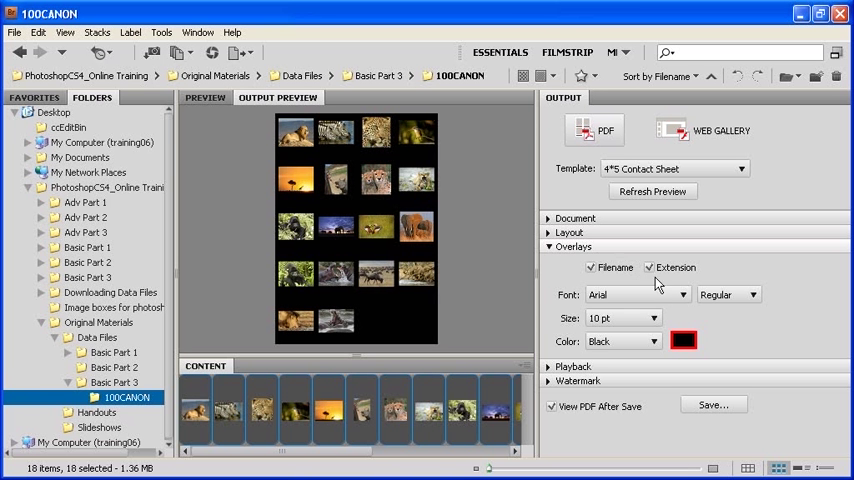
pyautogui.click(684, 340)
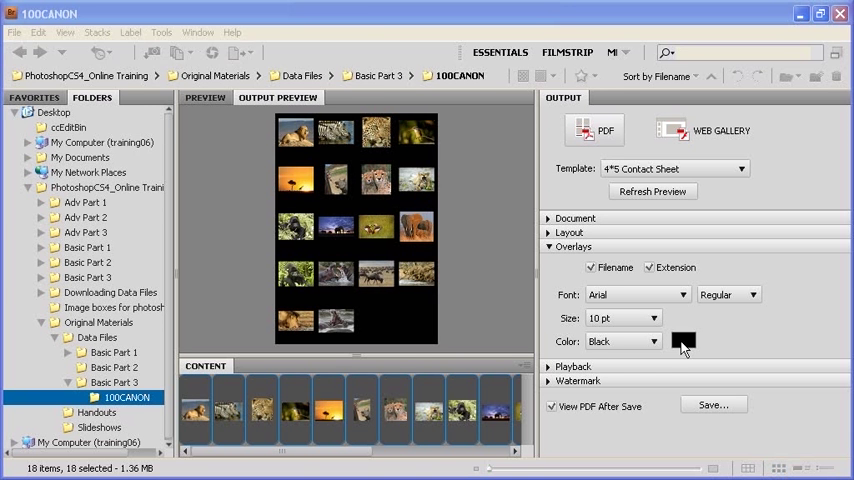
pyautogui.click(684, 340)
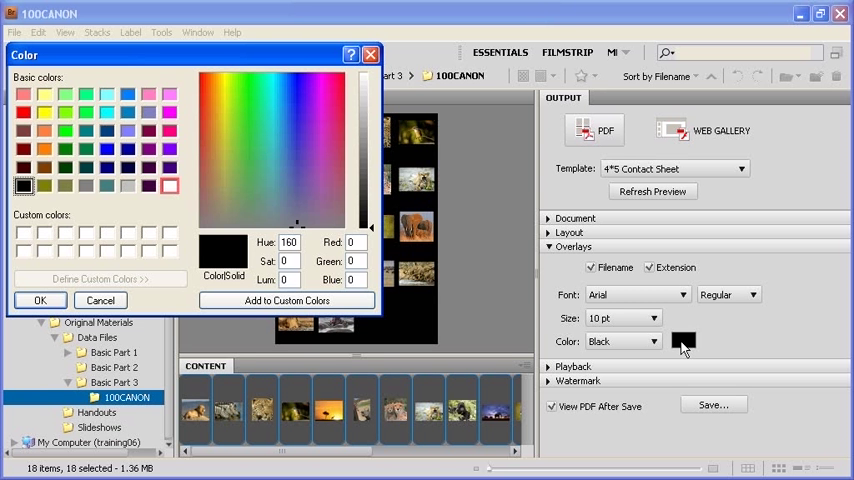
pyautogui.click(168, 186)
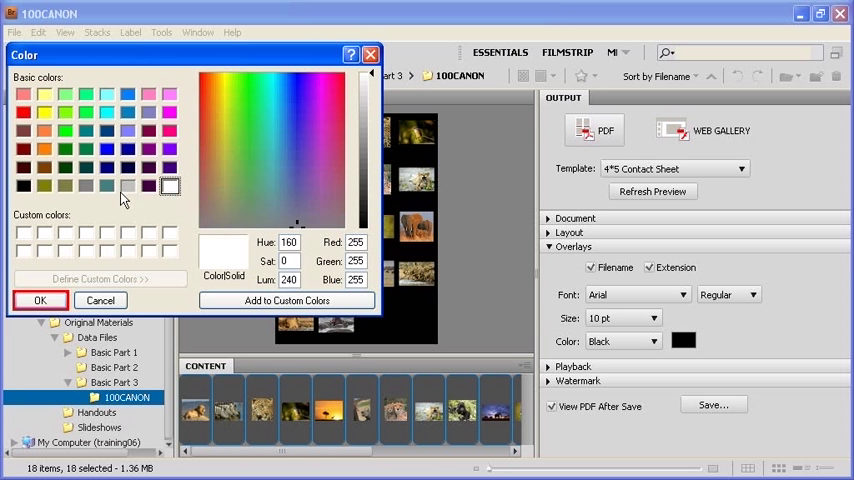
pyautogui.click(40, 300)
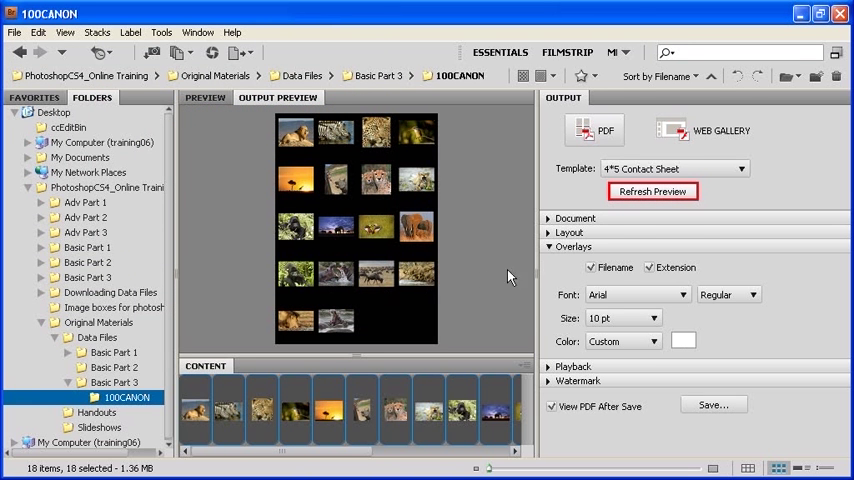
pyautogui.click(652, 192)
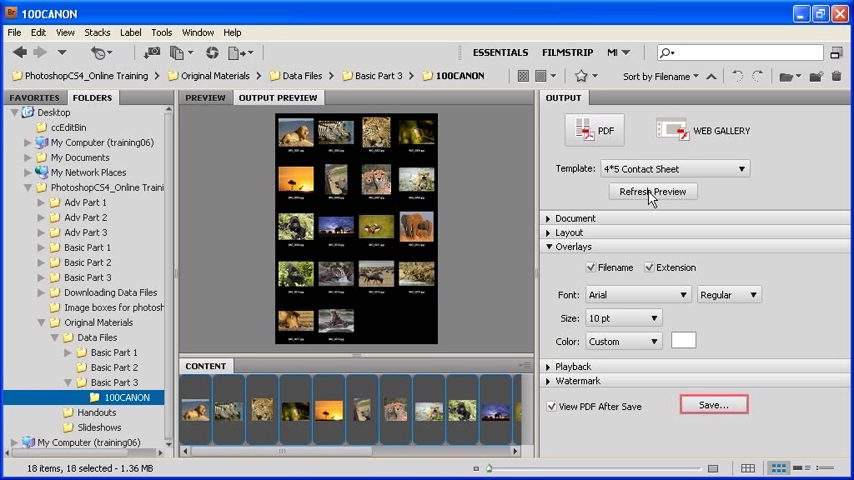
pyautogui.moveTo(714, 294)
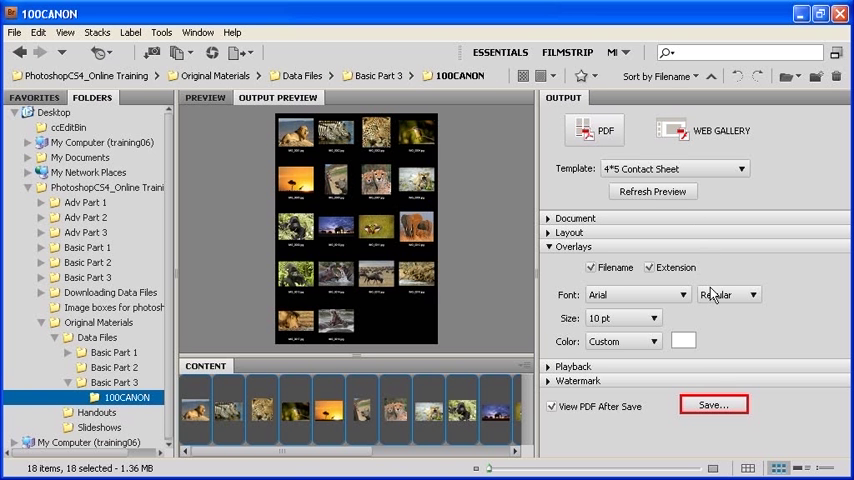
# - Save the PDF to the Desktop as 'contact sheet' and confirm generation
pyautogui.click(720, 404)
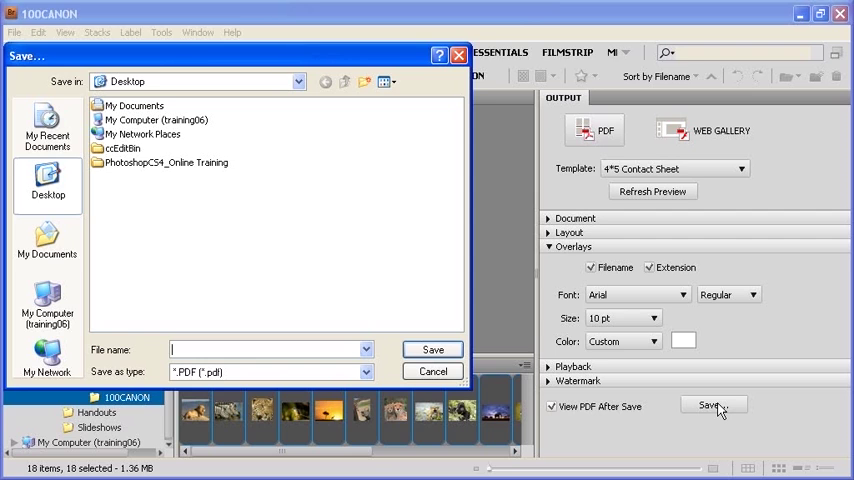
pyautogui.write('contact s')
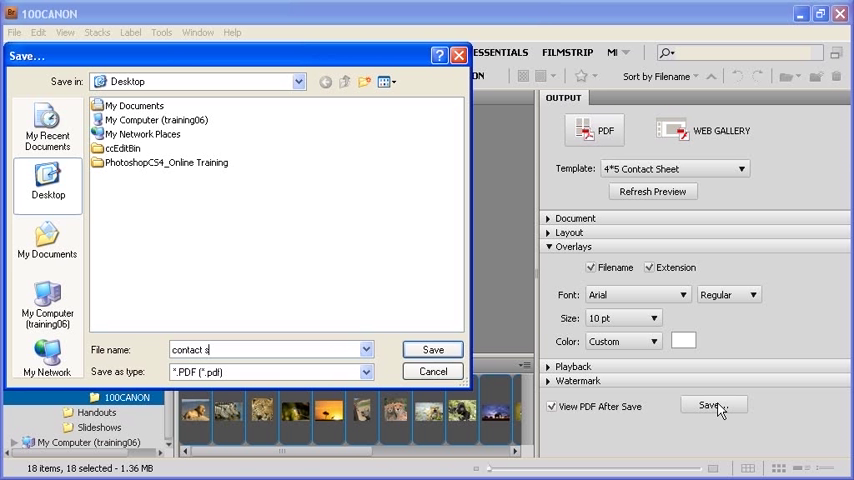
pyautogui.write('heet')
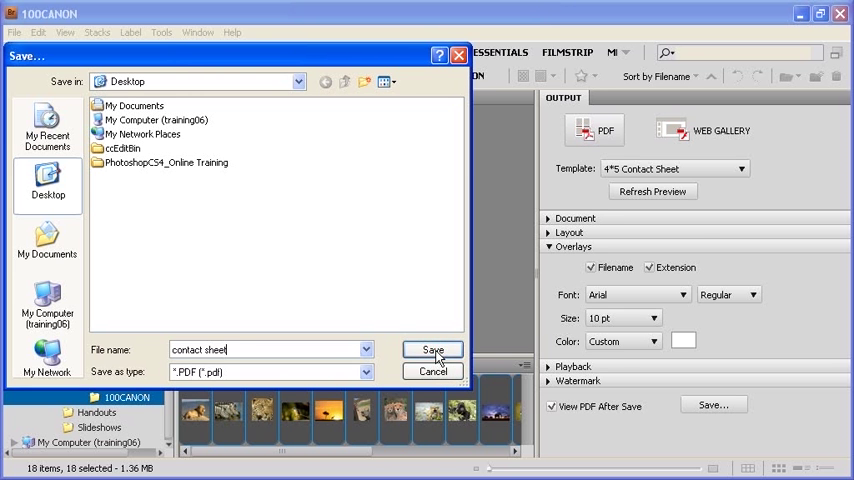
pyautogui.click(432, 348)
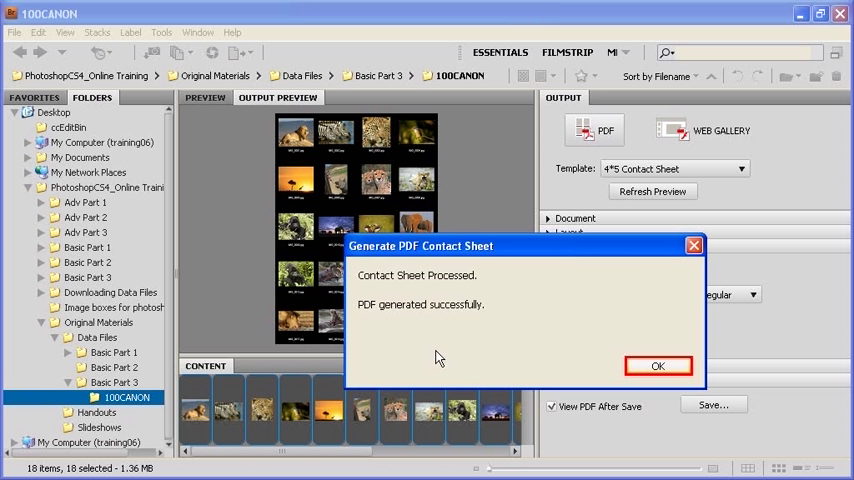
pyautogui.click(658, 364)
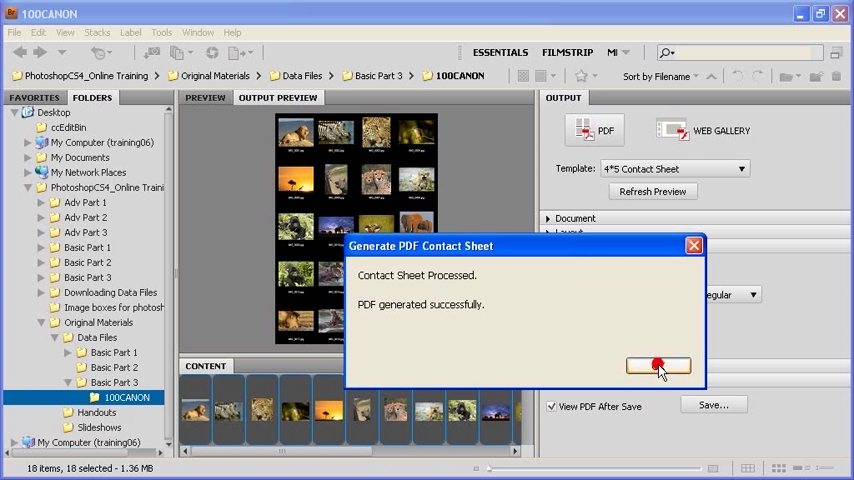